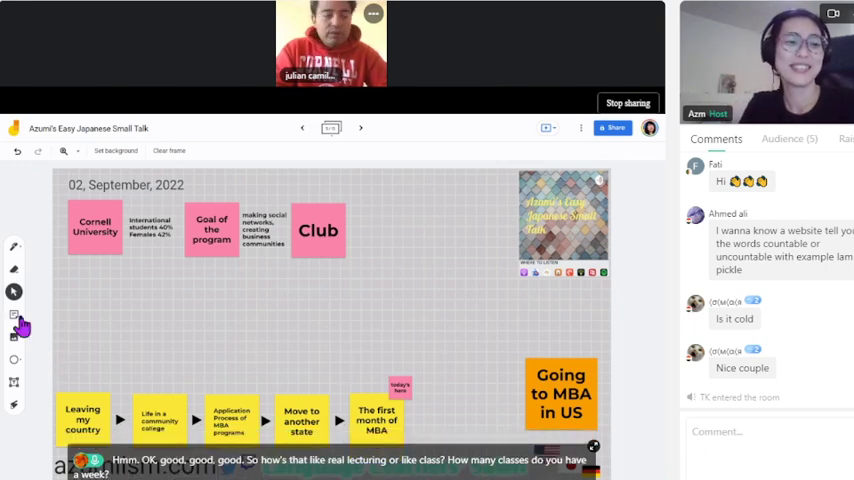
- Create a pink 'Class' sticky note and a 'Mon, Tue, Thur' sticky note
{"action": "left_click", "coordinate": [14, 316]}
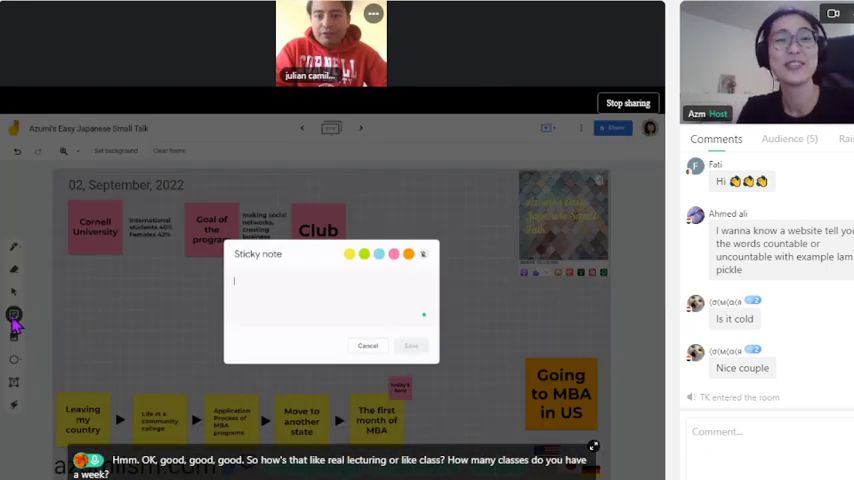
{"action": "type", "text": "Cli"}
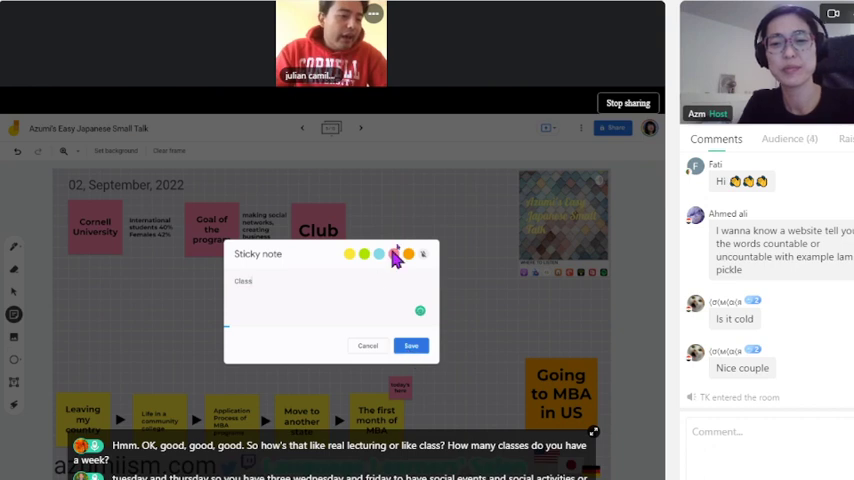
{"action": "left_click", "coordinate": [394, 252]}
{"action": "type", "text": "Mon, Tue"}
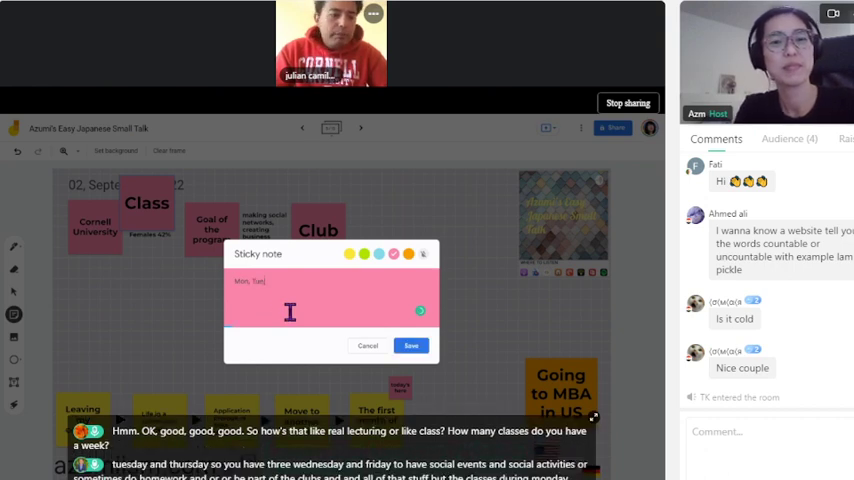
{"action": "type", "text": "Thur"}
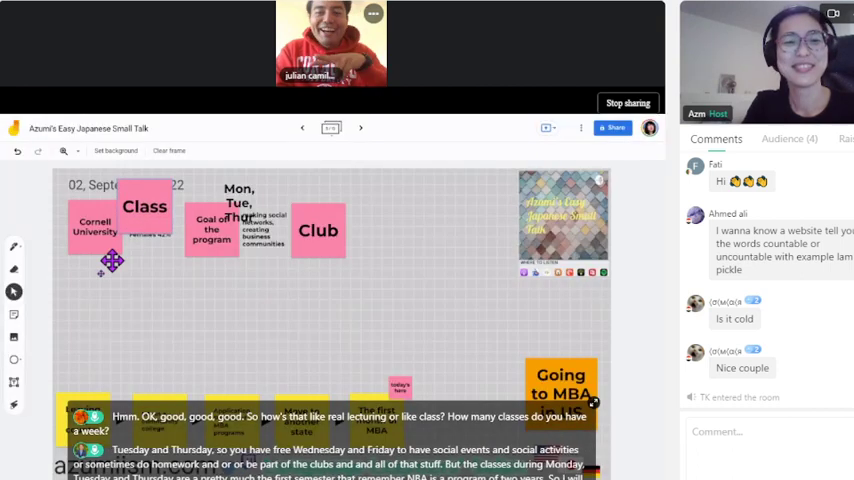
- Arrange the Class note below Cornell University with the Mon, Tue, Thur note beside it
{"action": "left_click_drag", "start_coordinate": [144, 206], "coordinate": [96, 290]}
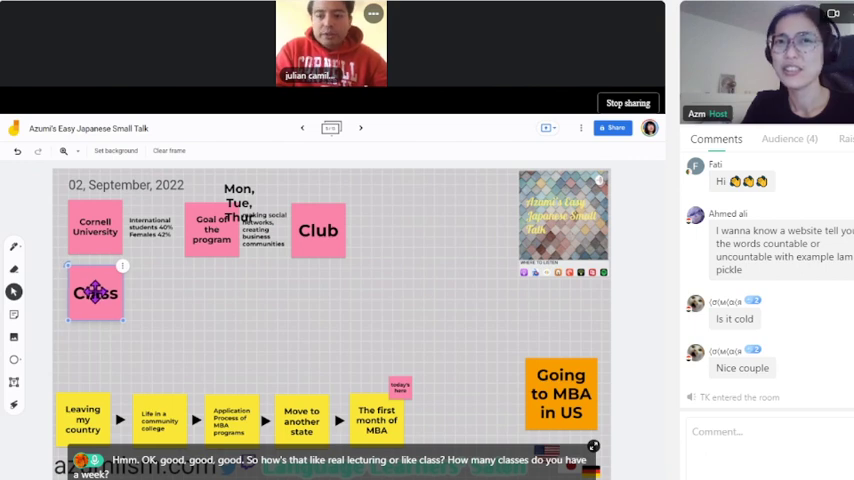
{"action": "left_click_drag", "start_coordinate": [238, 204], "coordinate": [170, 284]}
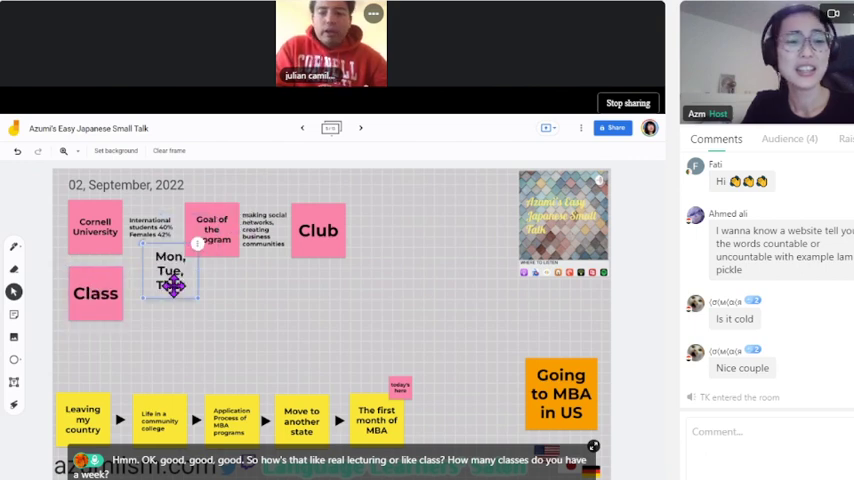
{"action": "left_click_drag", "start_coordinate": [170, 276], "coordinate": [148, 300]}
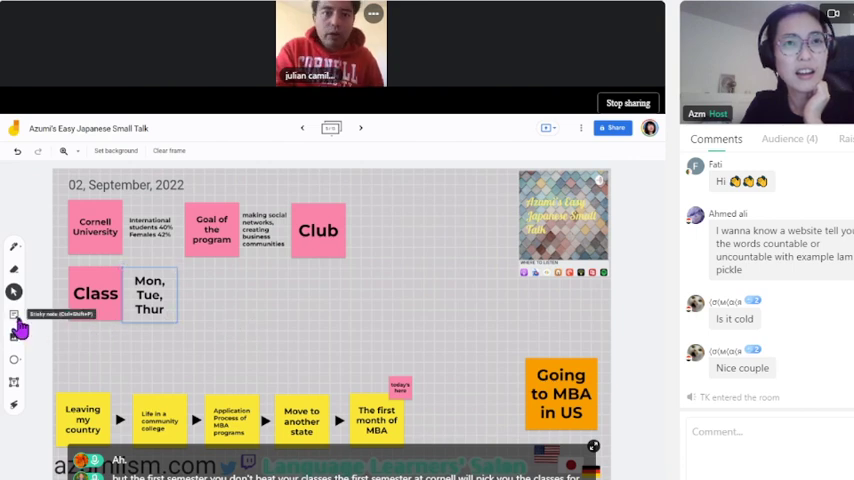
- Add a sticky note listing 'accounting, macro/micro economy, marketing' and dismiss the leftover empty note
{"action": "left_click", "coordinate": [14, 314]}
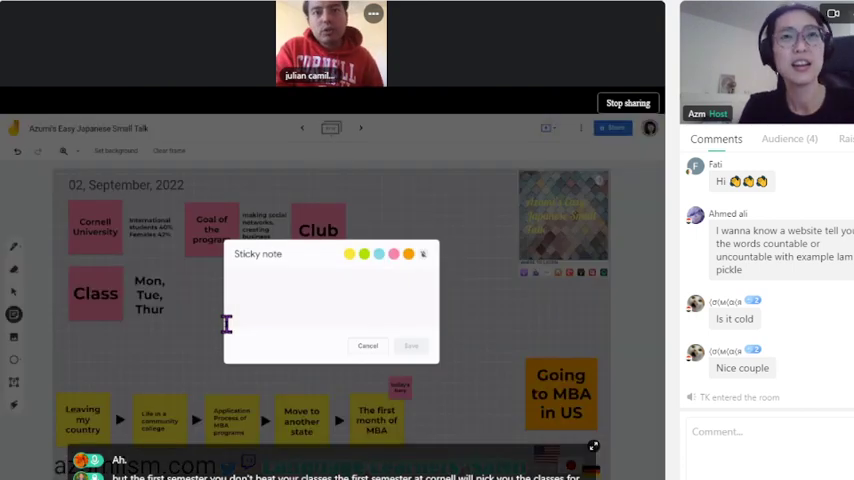
{"action": "type", "text": "no se"}
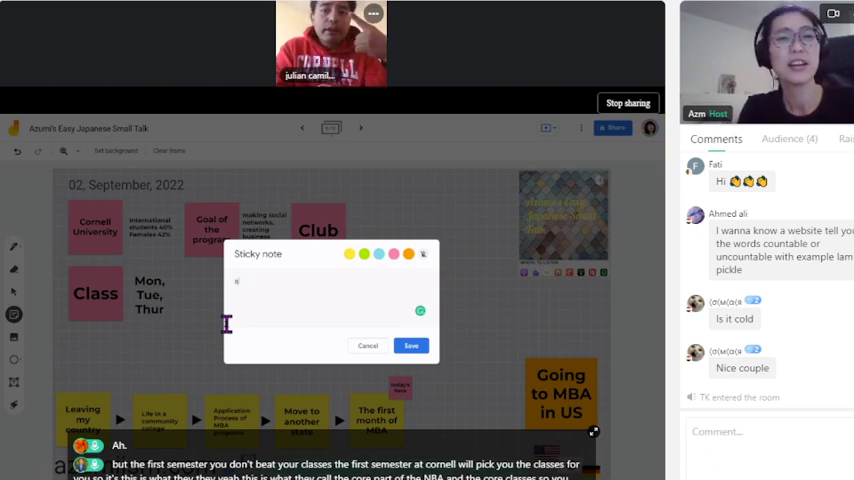
{"action": "type", "text": "accounting,"}
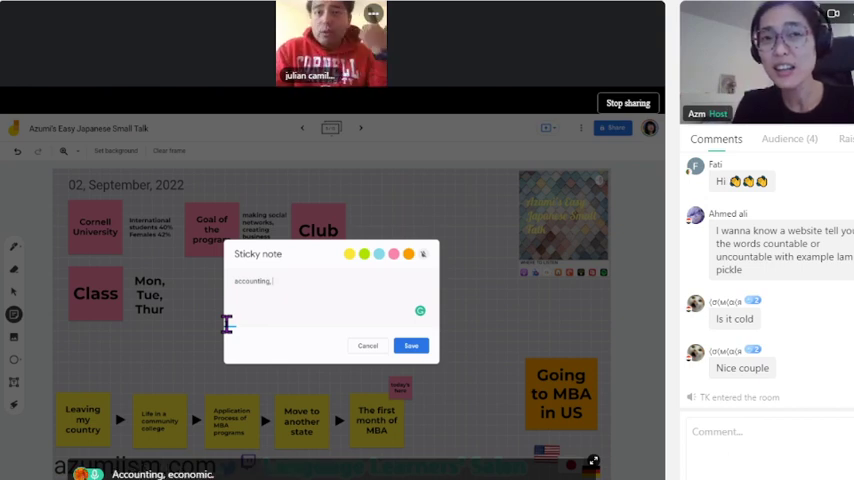
{"action": "type", "text": "m"}
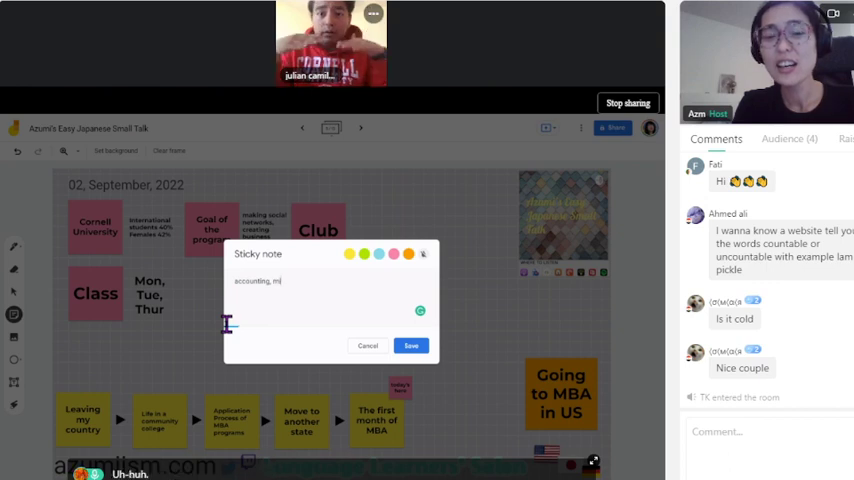
{"action": "type", "text": "acro"}
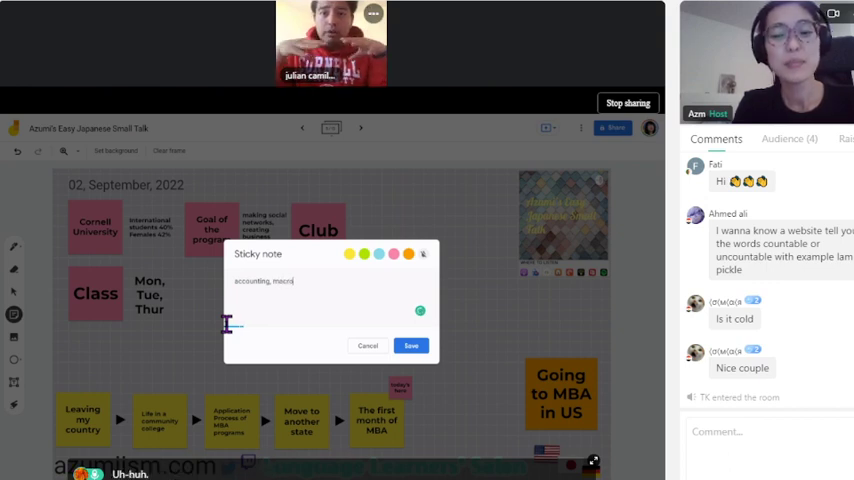
{"action": "type", "text": "/micro economy,"}
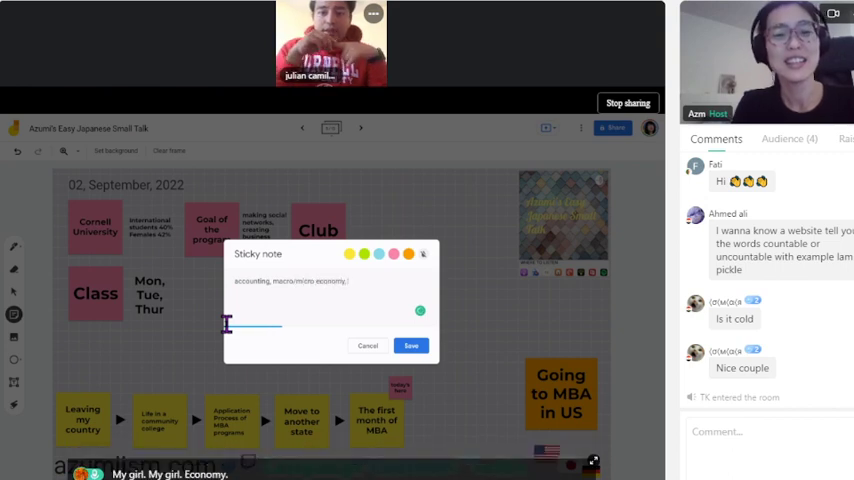
{"action": "type", "text": "marketing"}
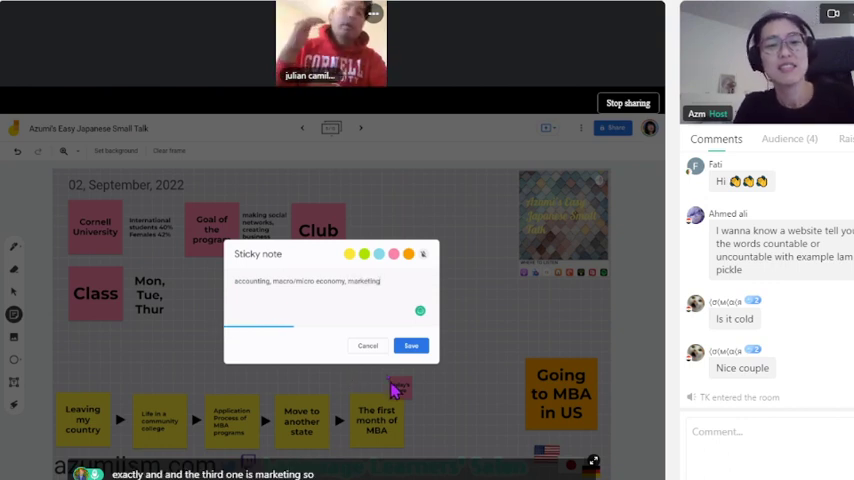
{"action": "left_click", "coordinate": [410, 344]}
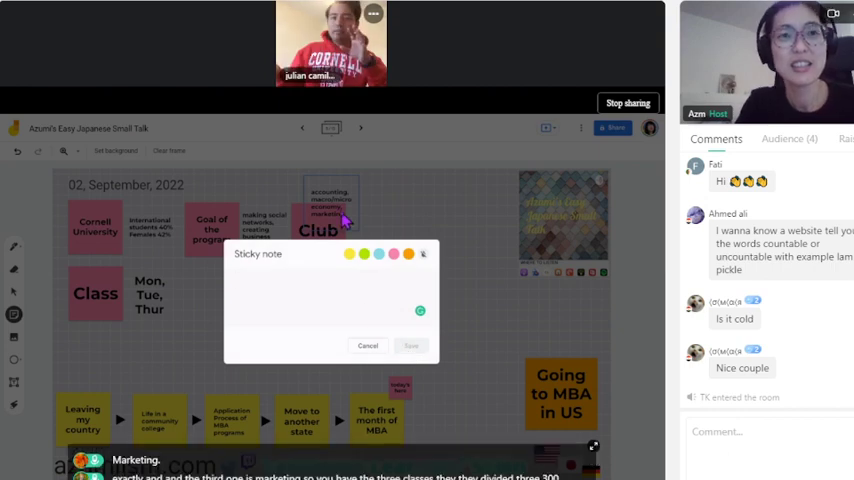
{"action": "left_click", "coordinate": [368, 344]}
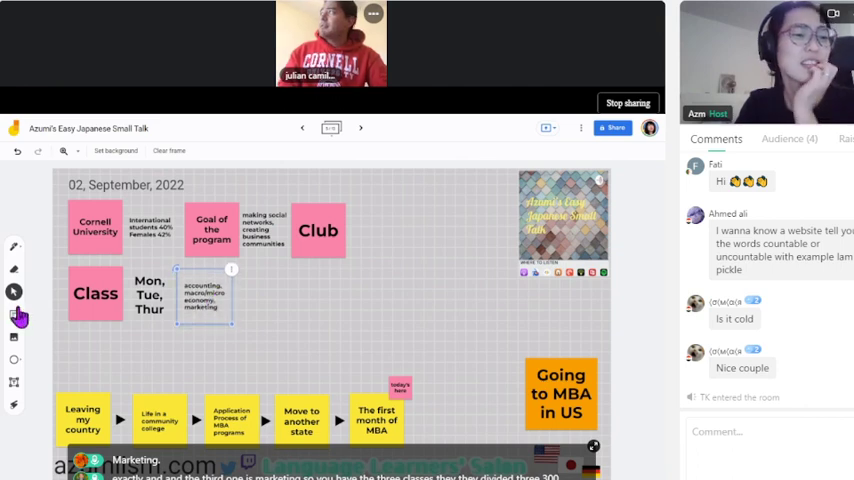
- Start a new empty sticky note on the Jamboard board
{"action": "left_click", "coordinate": [14, 316]}
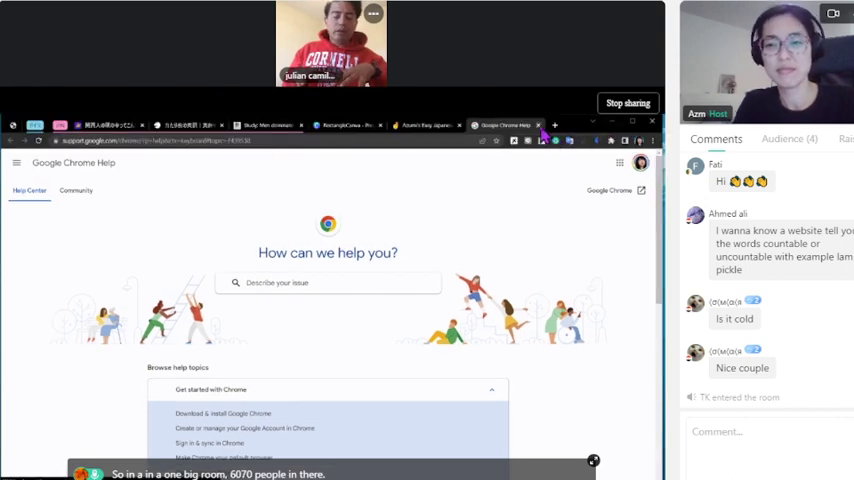
{"action": "mouse_move", "coordinate": [540, 136]}
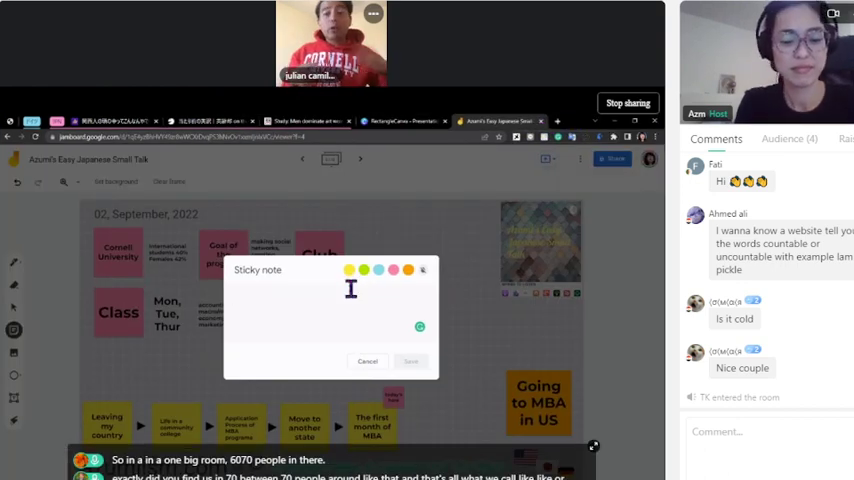
- Save a sticky note reading 'about 70 people per class' and close the extra empty note
{"action": "type", "text": "1"}
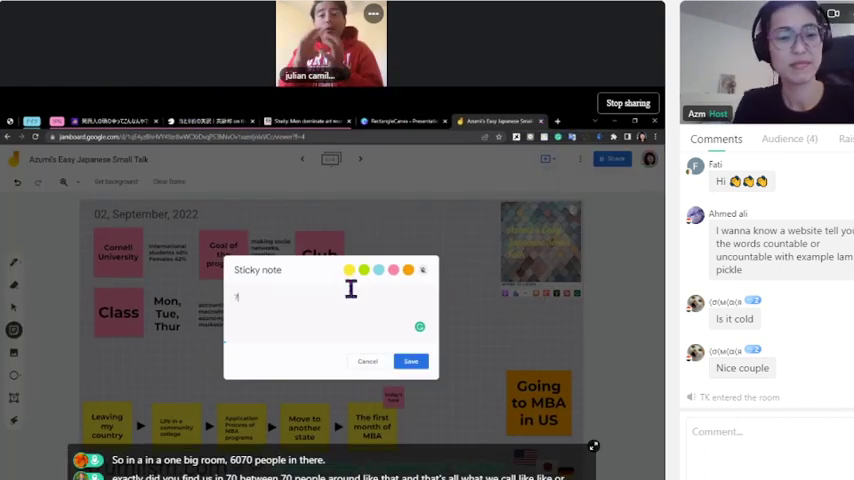
{"action": "type", "text": "about"}
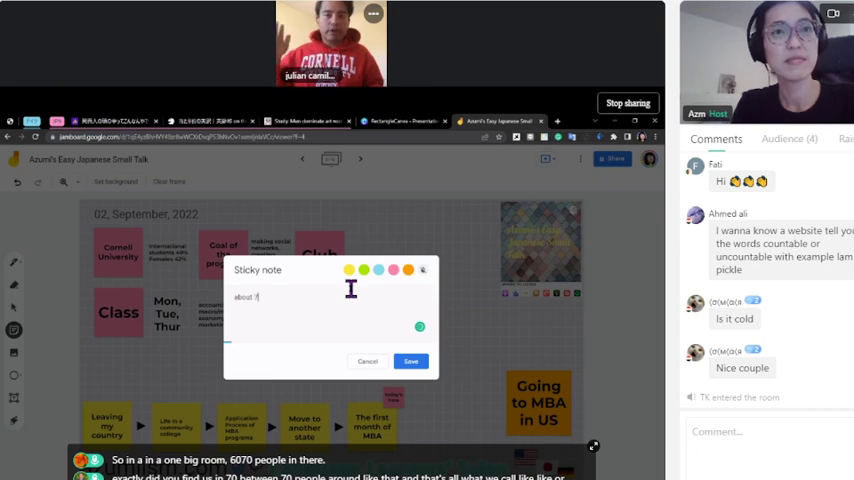
{"action": "type", "text": "70 people"}
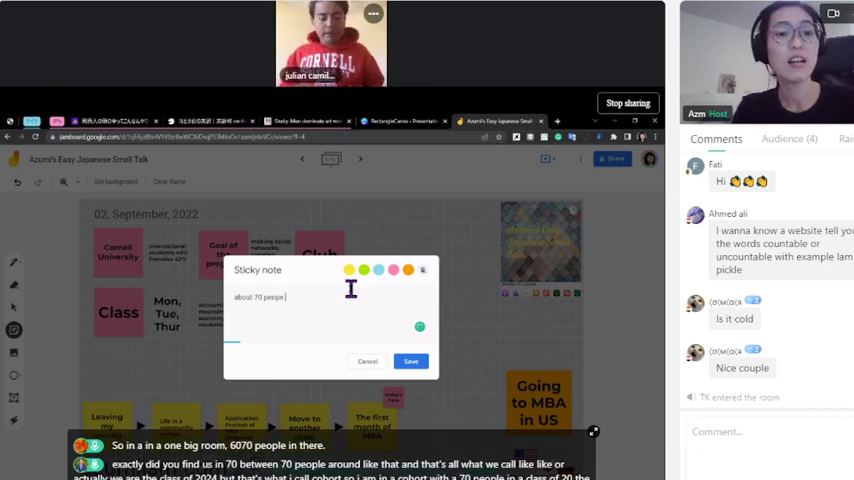
{"action": "type", "text": "pe"}
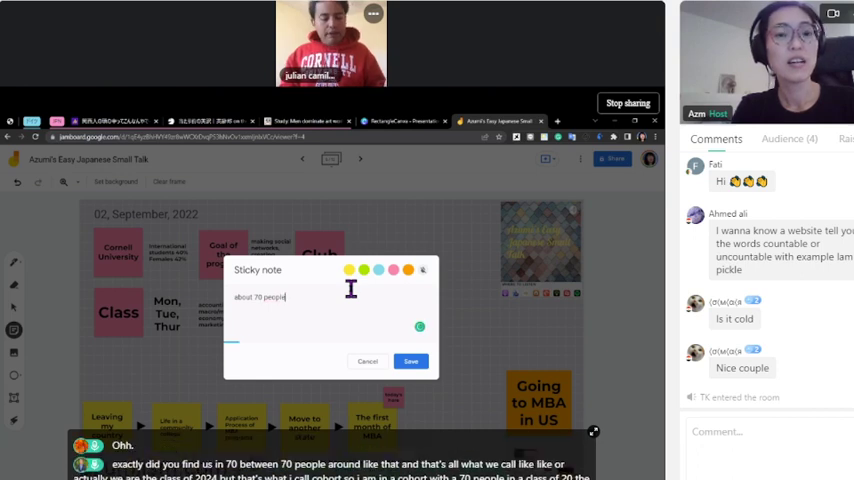
{"action": "type", "text": "class in"}
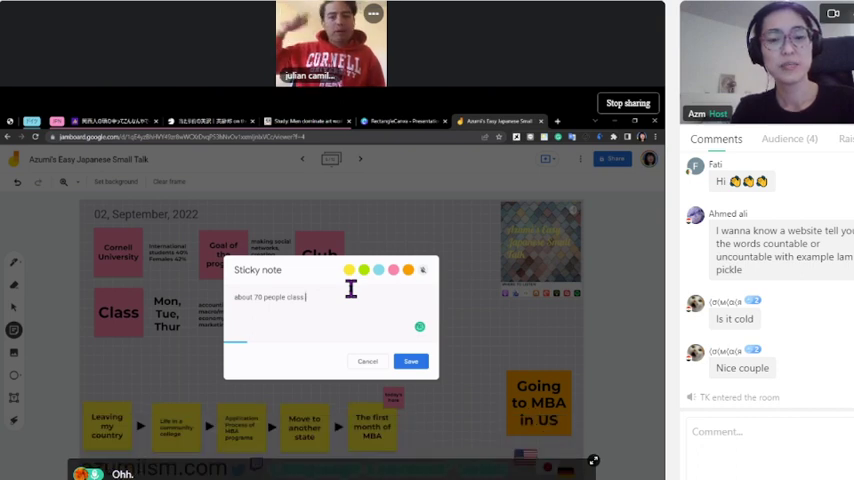
{"action": "type", "text": "g"}
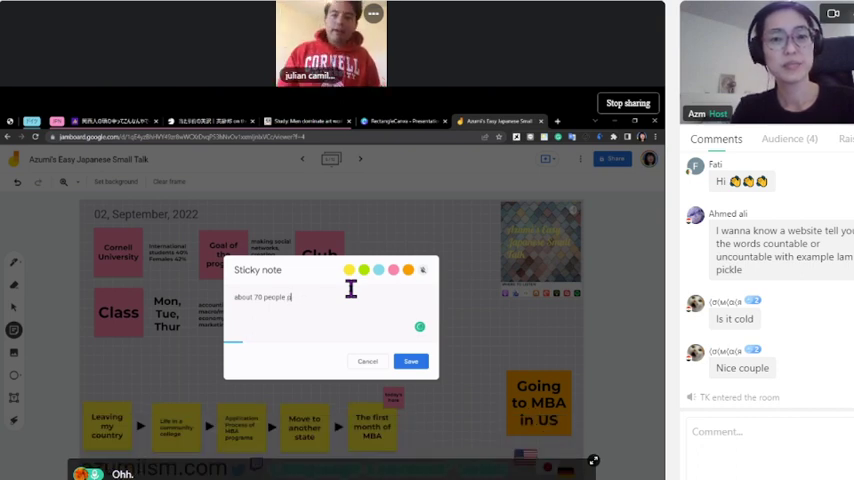
{"action": "type", "text": "er class"}
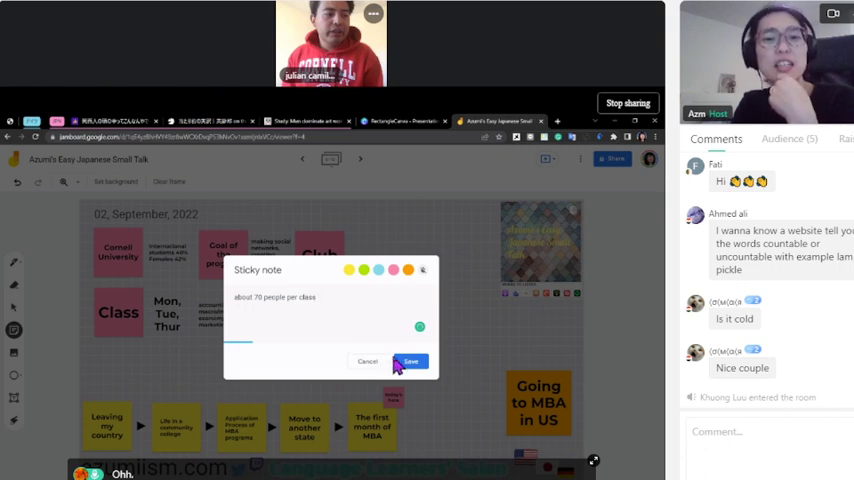
{"action": "left_click", "coordinate": [408, 360]}
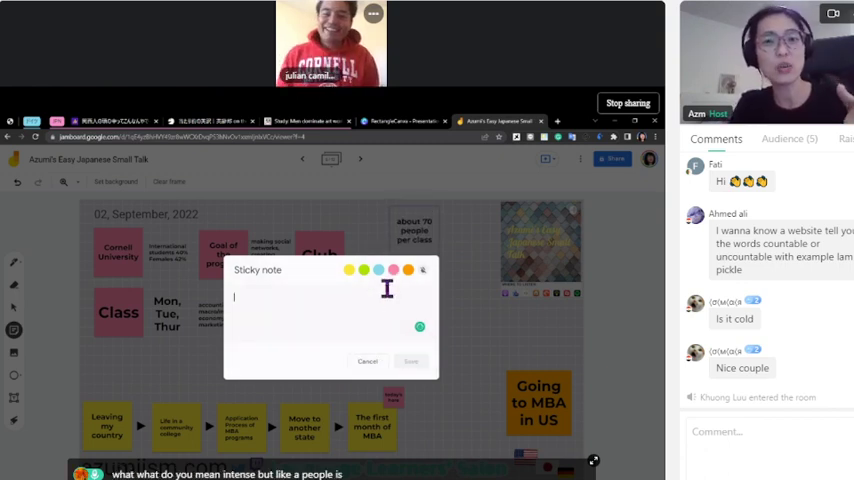
{"action": "left_click", "coordinate": [368, 360]}
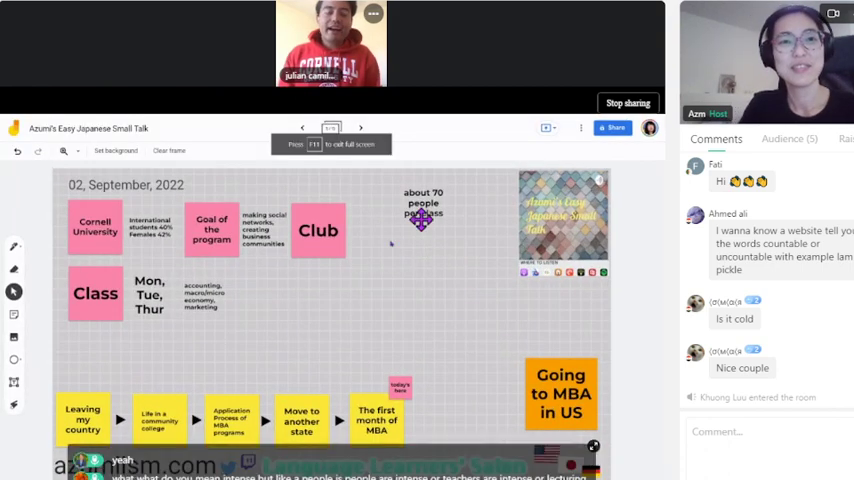
{"action": "left_click_drag", "start_coordinate": [422, 210], "coordinate": [260, 296]}
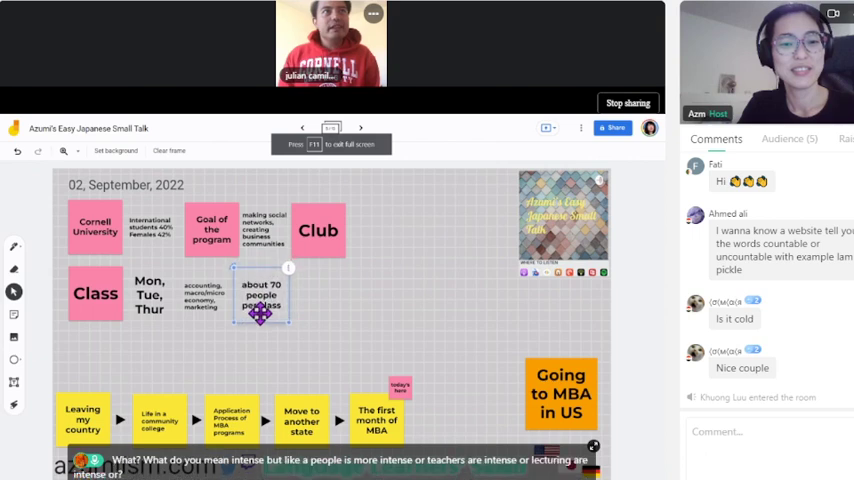
{"action": "mouse_move", "coordinate": [388, 318]}
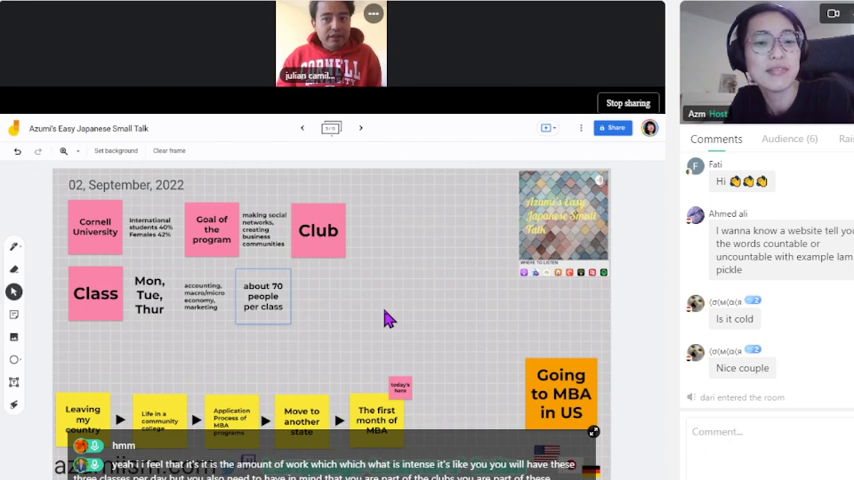
{"action": "mouse_move", "coordinate": [202, 294]}
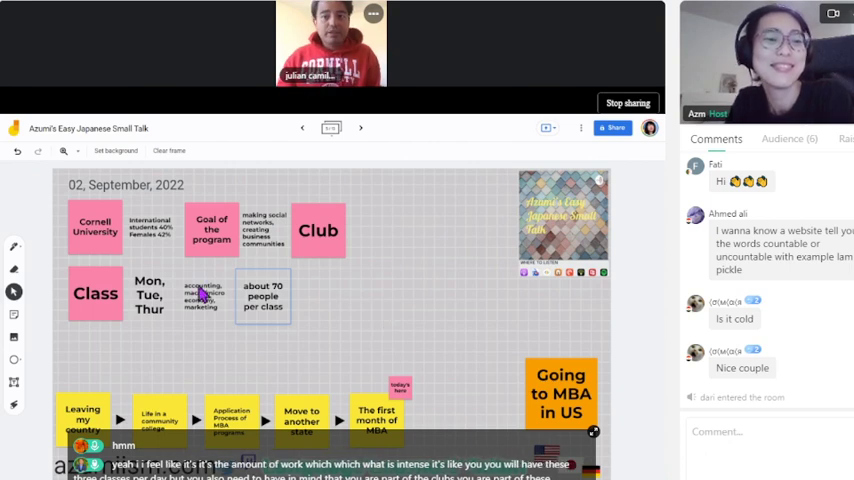
- Draft a new sticky note reading 'You need to collaborate with peers'
{"action": "left_click", "coordinate": [14, 316]}
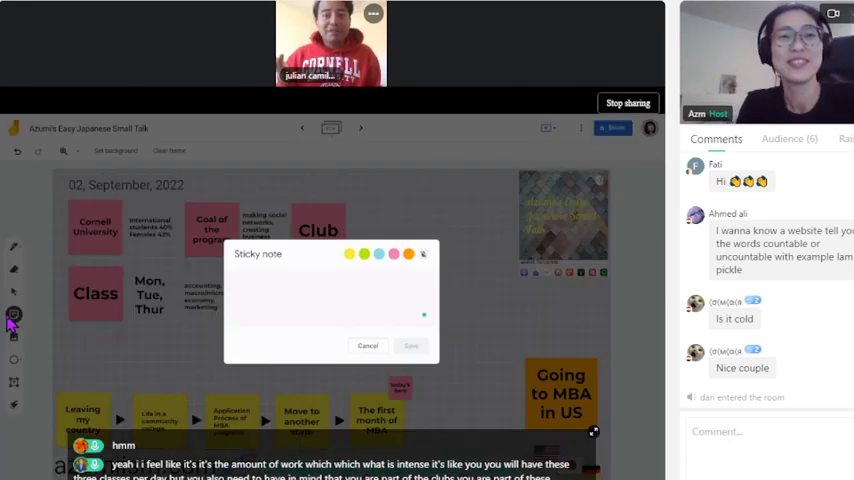
{"action": "type", "text": "You need"}
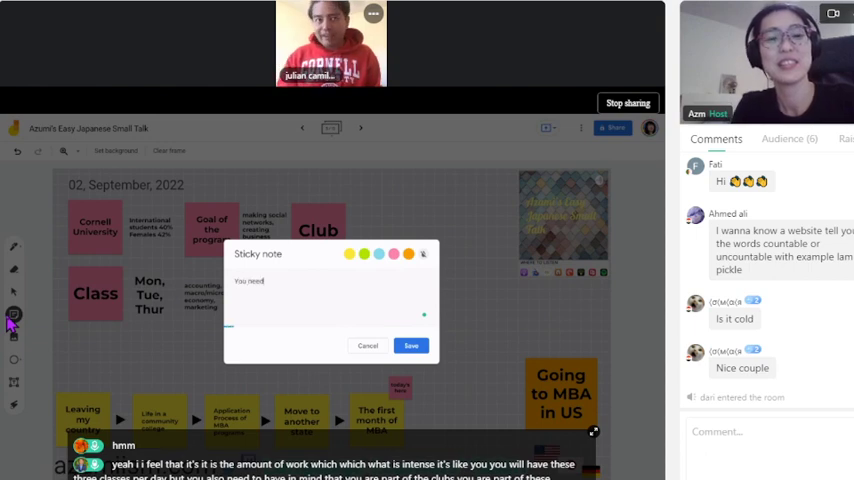
{"action": "type", "text": "to collabo"}
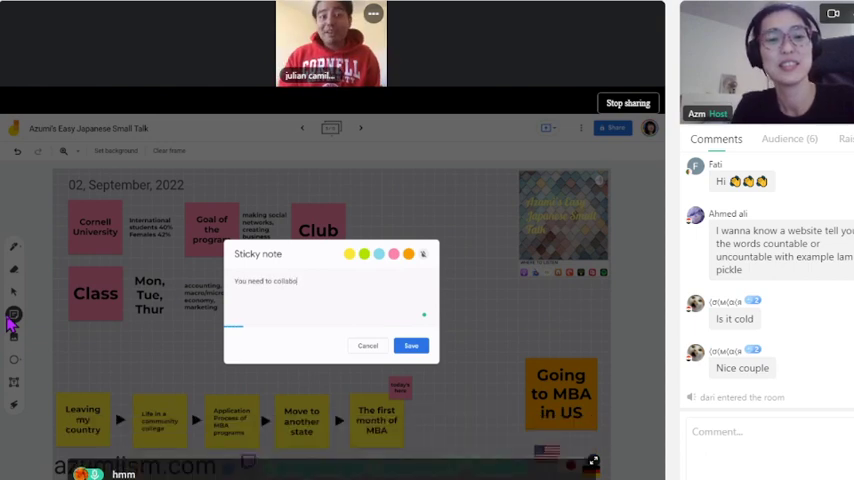
{"action": "type", "text": "rate with"}
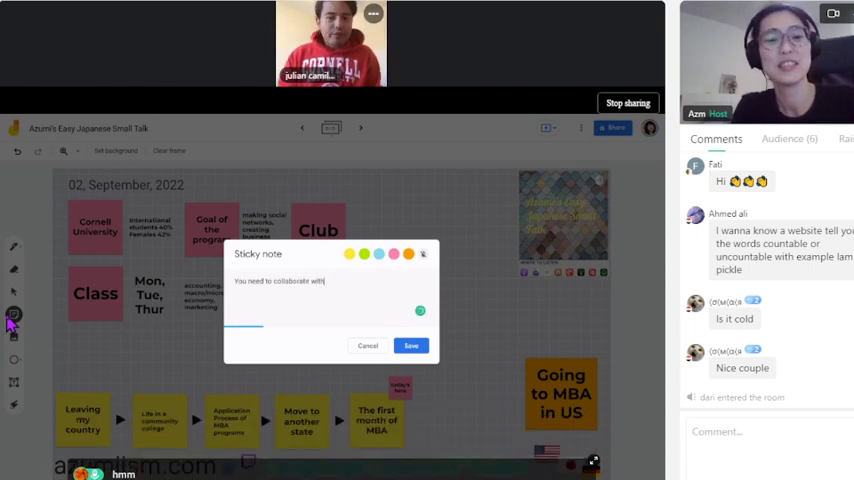
{"action": "type", "text": "peers"}
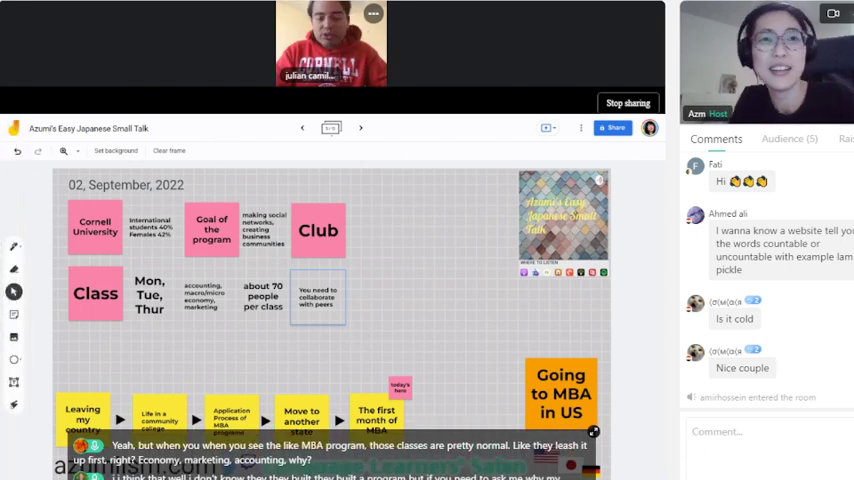
{"action": "mouse_move", "coordinate": [30, 16]}
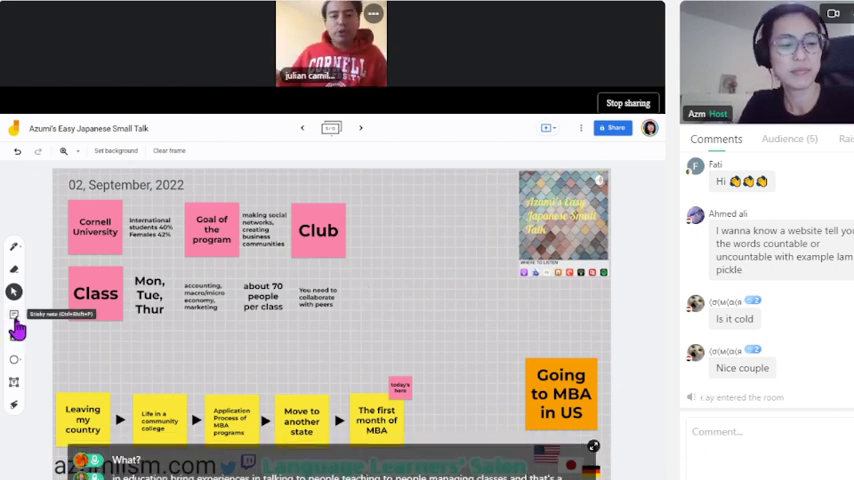
- Add a 'various background students' sticky note and move it near the class-size note
{"action": "left_click", "coordinate": [14, 314]}
{"action": "type", "text": "various"}
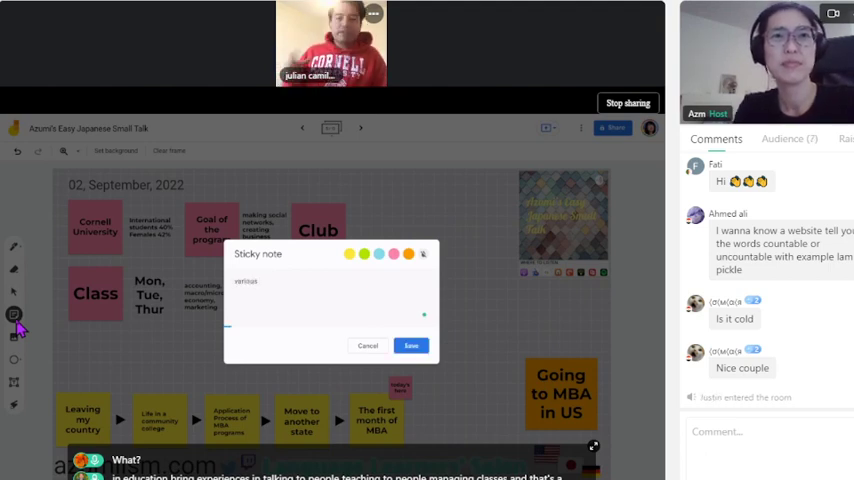
{"action": "type", "text": "background"}
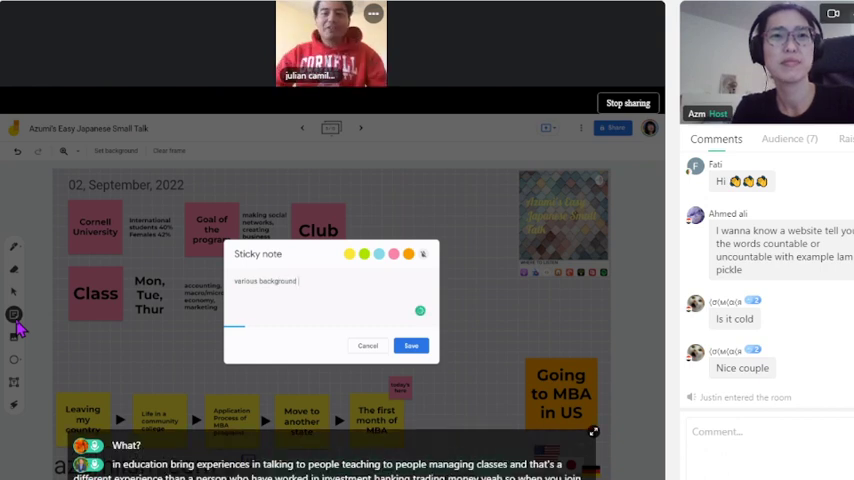
{"action": "type", "text": "people"}
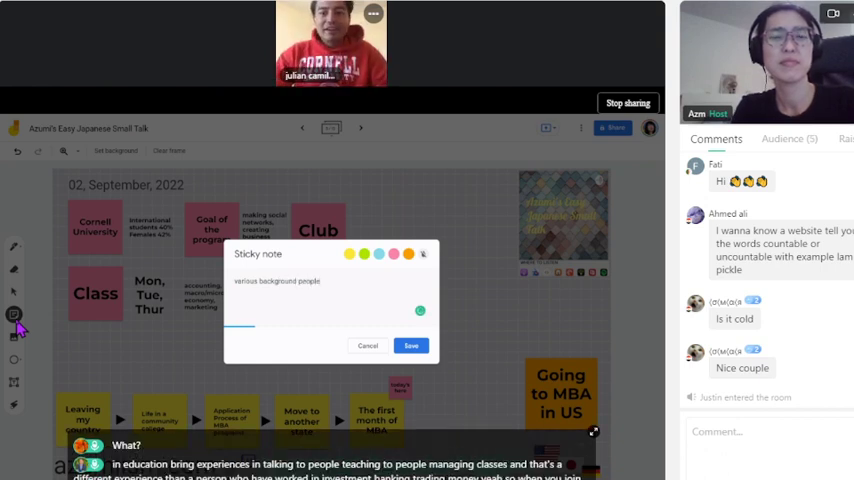
{"action": "key", "text": "backspace"}
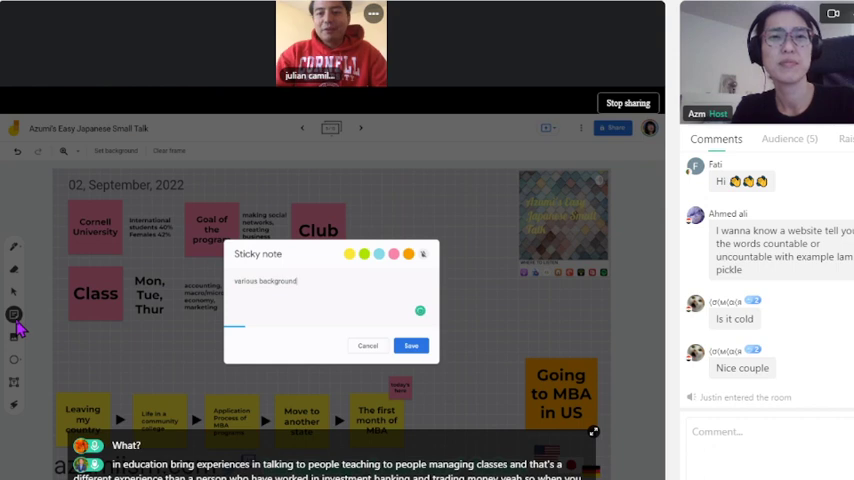
{"action": "type", "text": "s"}
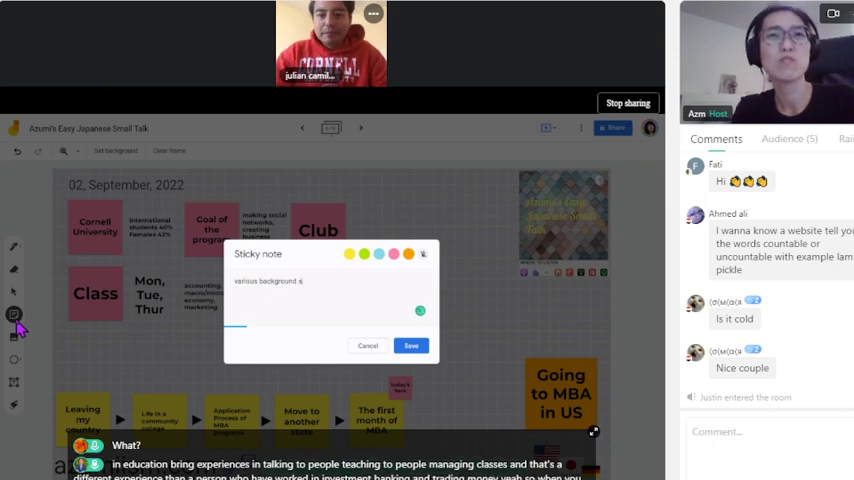
{"action": "type", "text": "tude"}
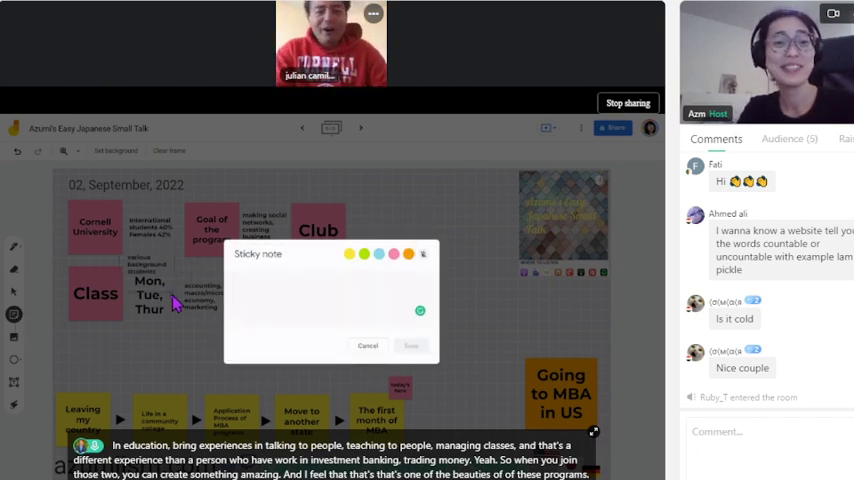
{"action": "left_click", "coordinate": [368, 344]}
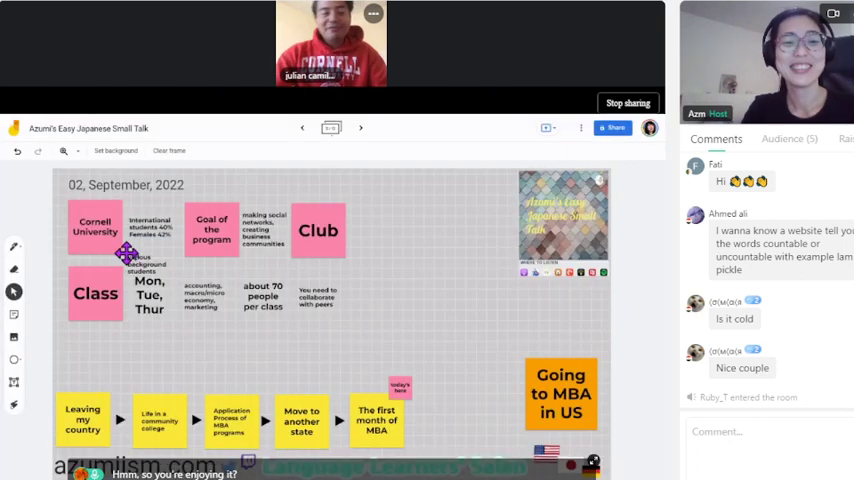
{"action": "left_click_drag", "start_coordinate": [124, 256], "coordinate": [336, 304]}
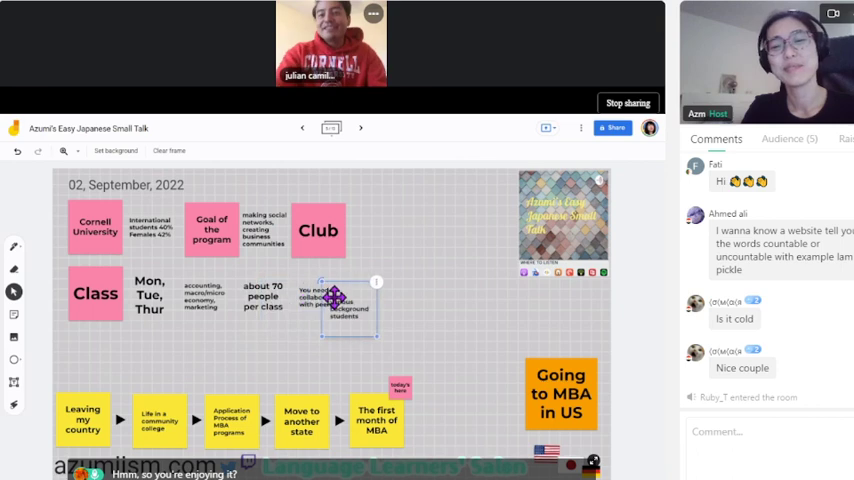